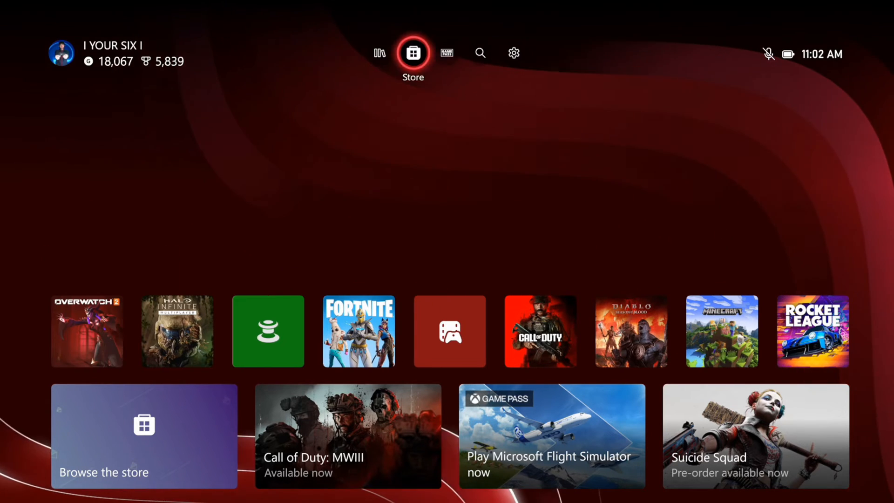
Navigate from Home through Settings to the Network settings page showing current status.
{"action": "left_click", "coordinate": [512, 52]}
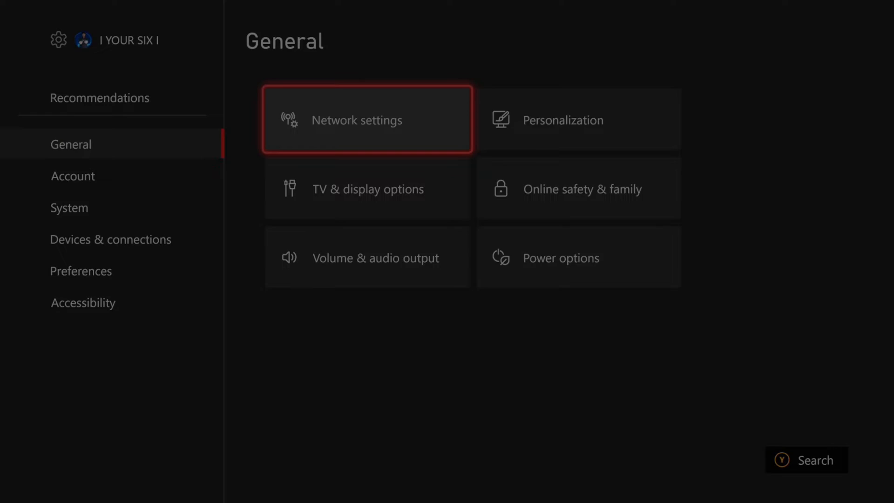
{"action": "left_click", "coordinate": [367, 120]}
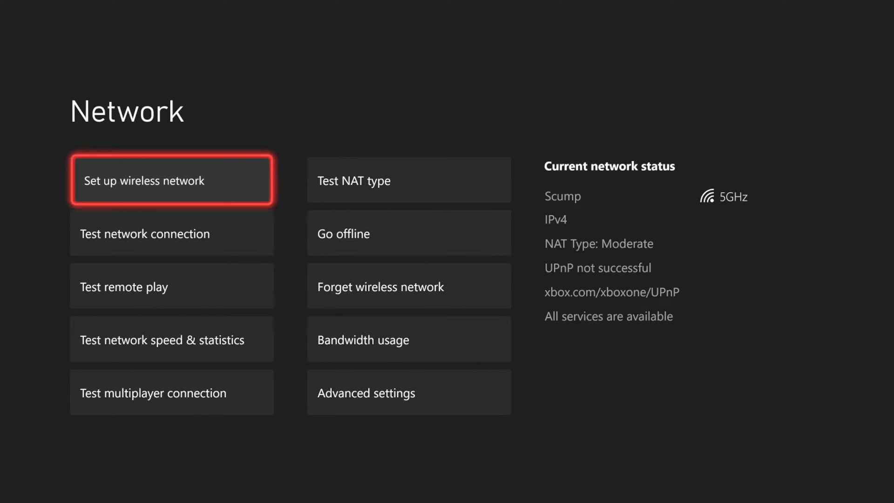
{"action": "left_click", "coordinate": [171, 179]}
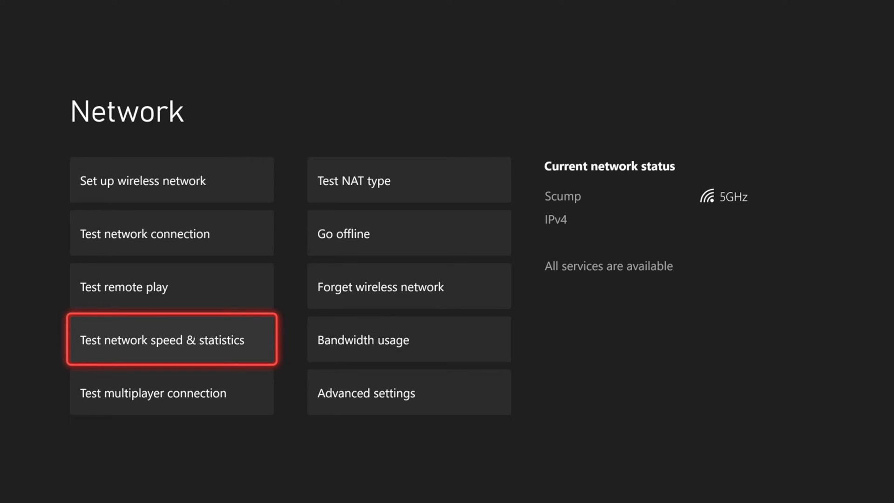
Run Test network speed & statistics to get 260.65 Mbps down, 22.63 Mbps up, 36 ms latency.
{"action": "left_click", "coordinate": [170, 339]}
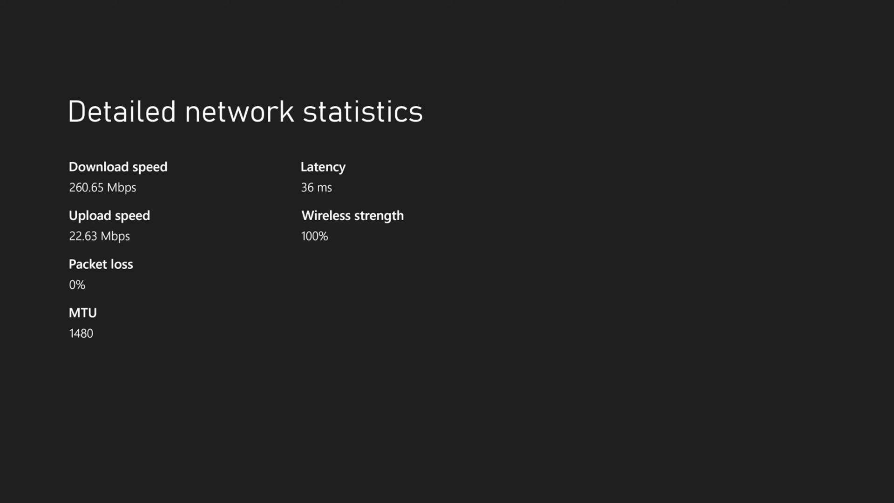